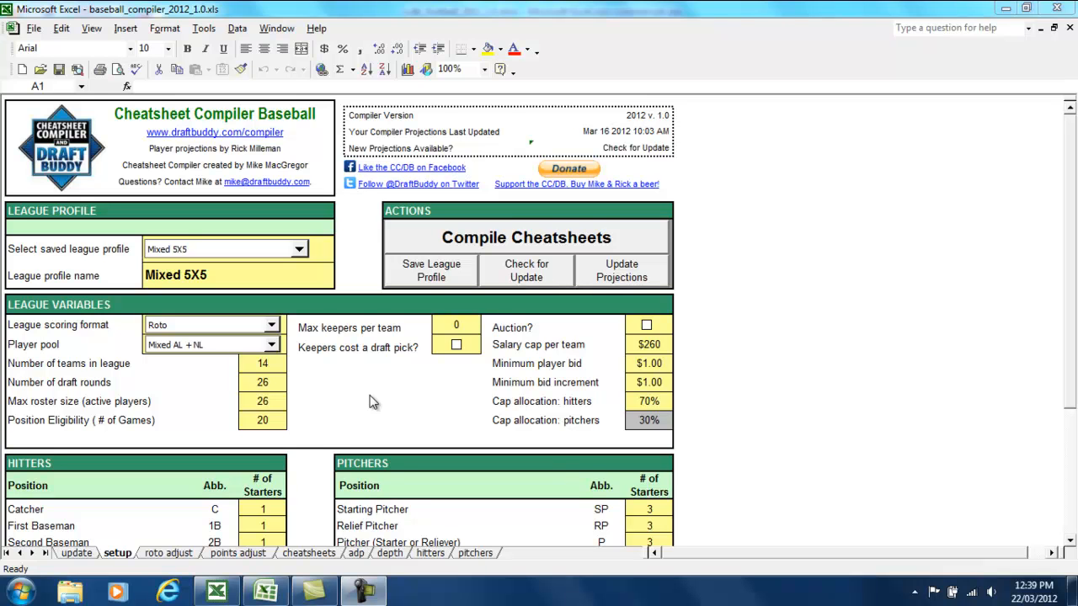
mouse_move(522, 154)
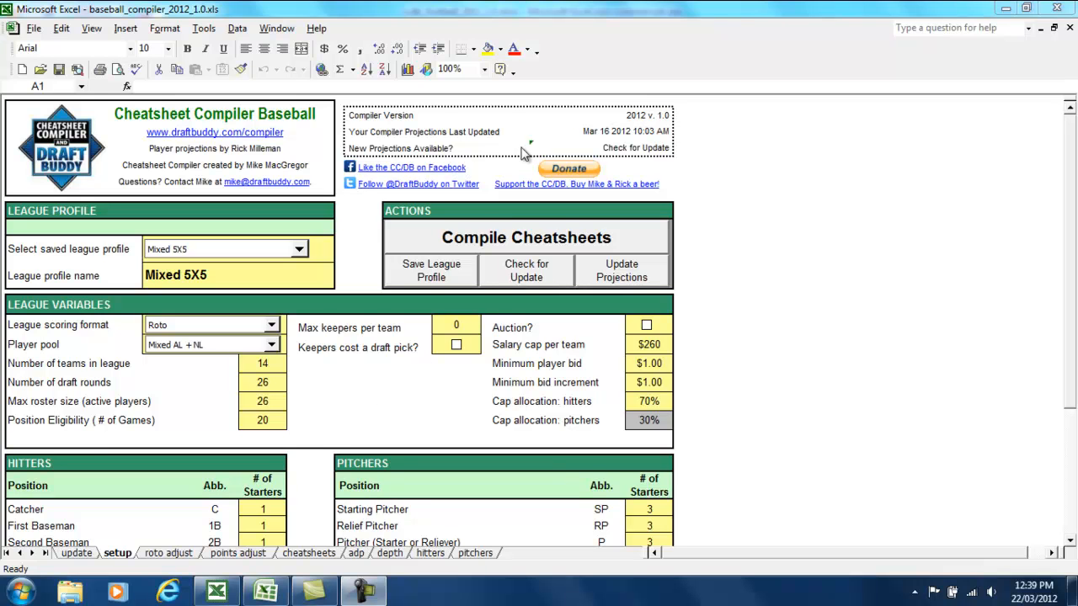
mouse_move(531, 164)
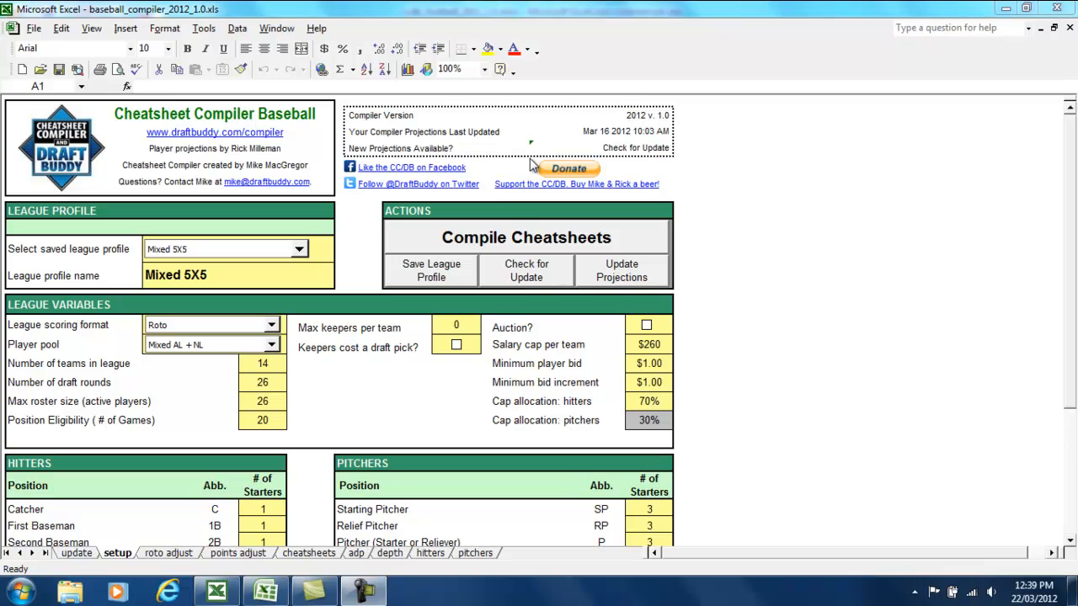
mouse_move(328, 453)
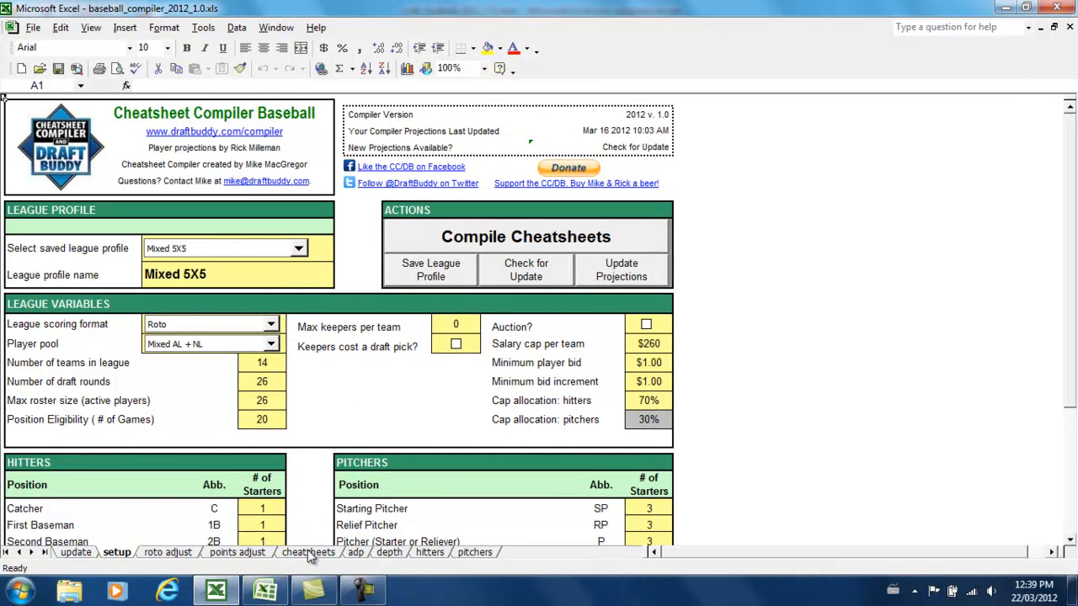
Go to the cheatsheets sheet and select flagged ADP cells H10 and H15.
click(308, 553)
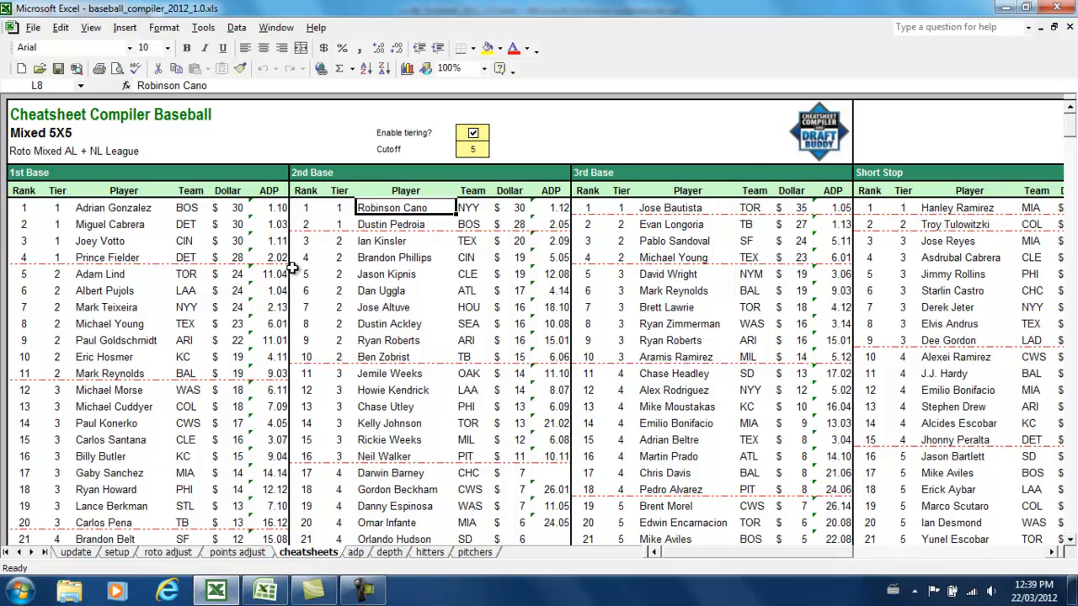
mouse_move(263, 208)
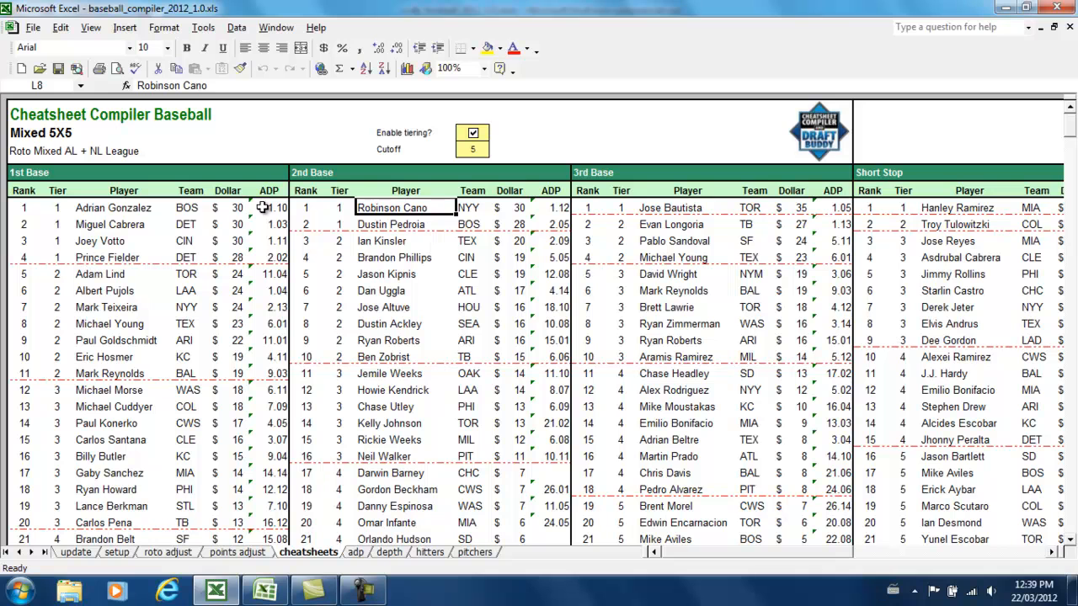
click(270, 241)
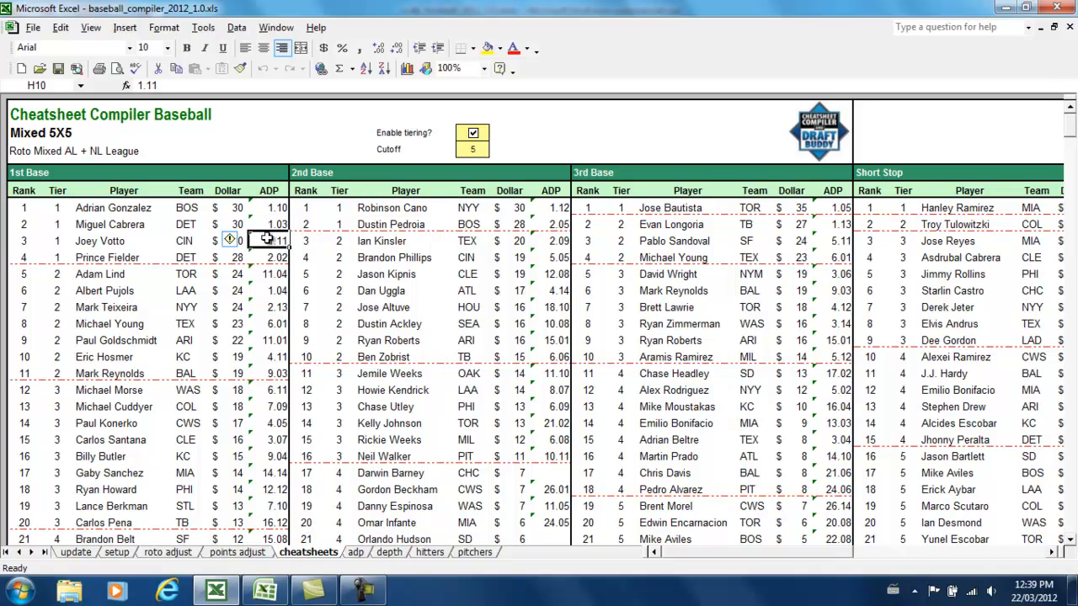
click(270, 323)
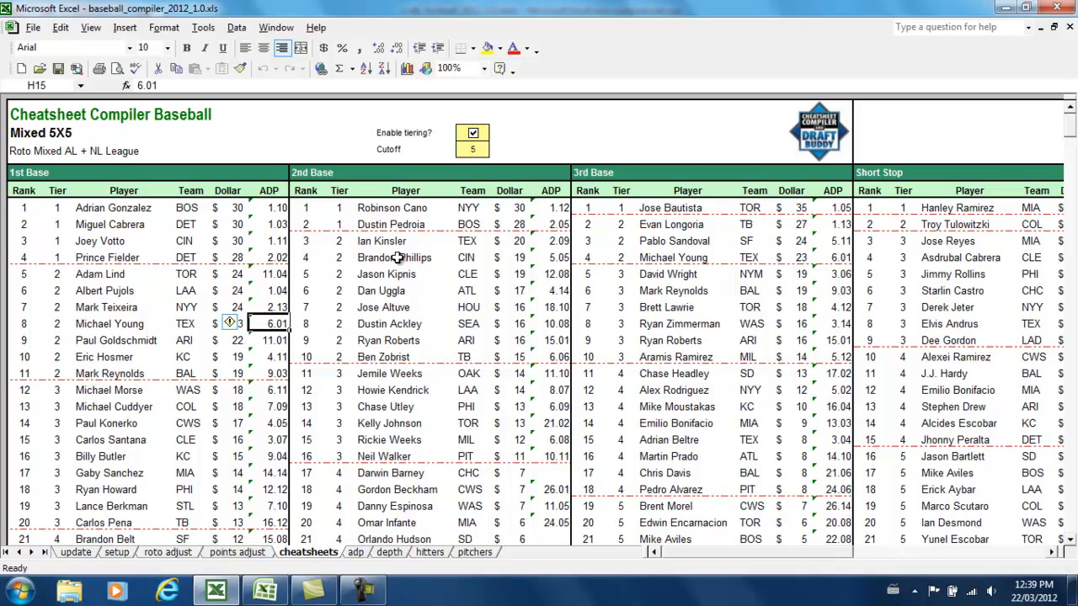
mouse_move(270, 208)
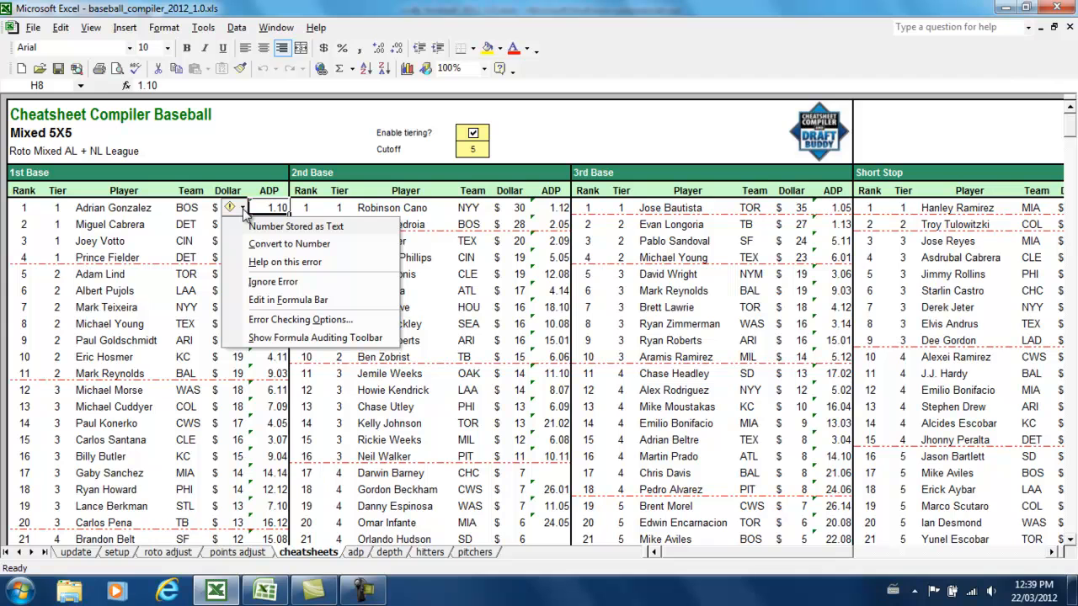
mouse_move(300, 319)
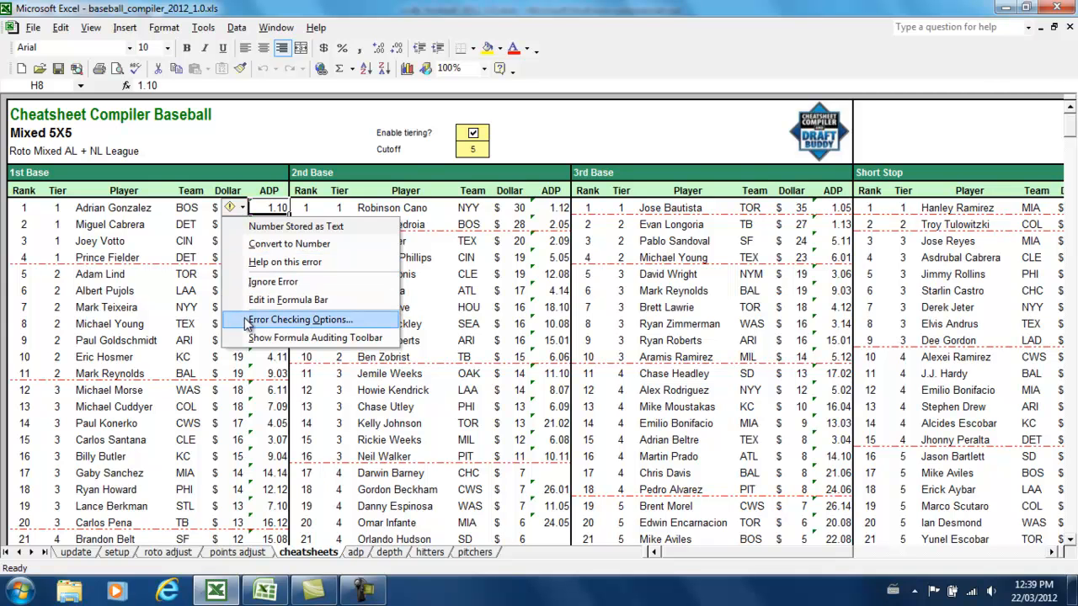
mouse_move(336, 318)
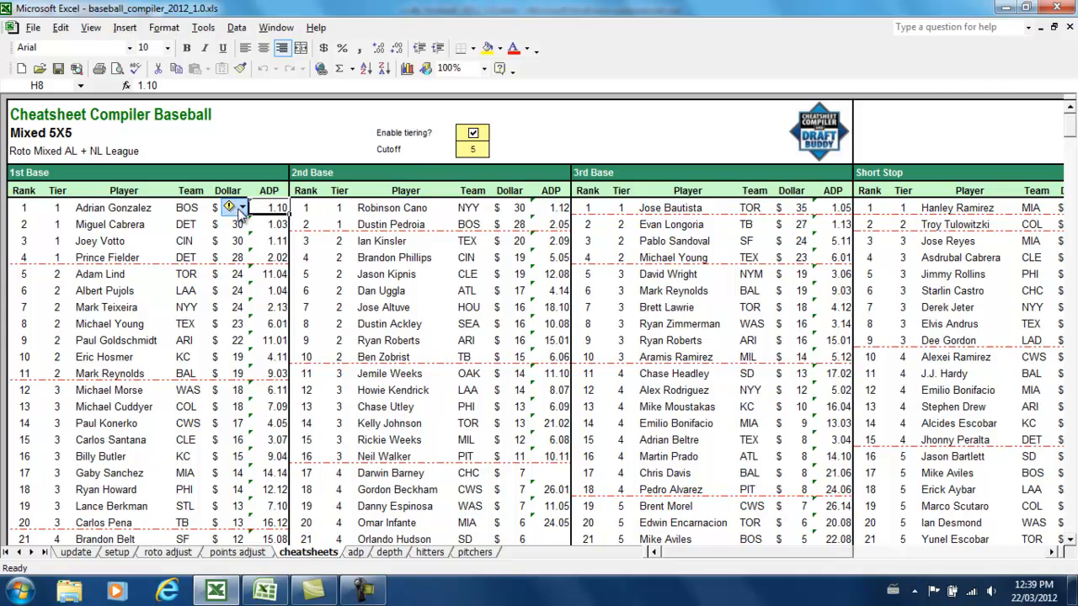
mouse_move(229, 208)
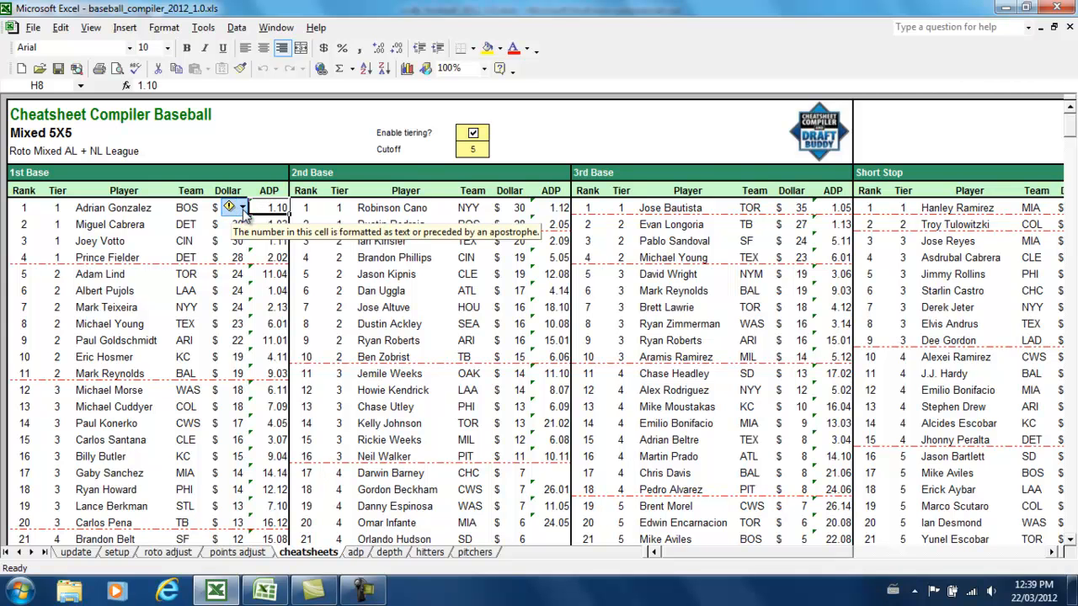
Disable the error-checking rules except flagging cells that evaluate to errors.
click(241, 208)
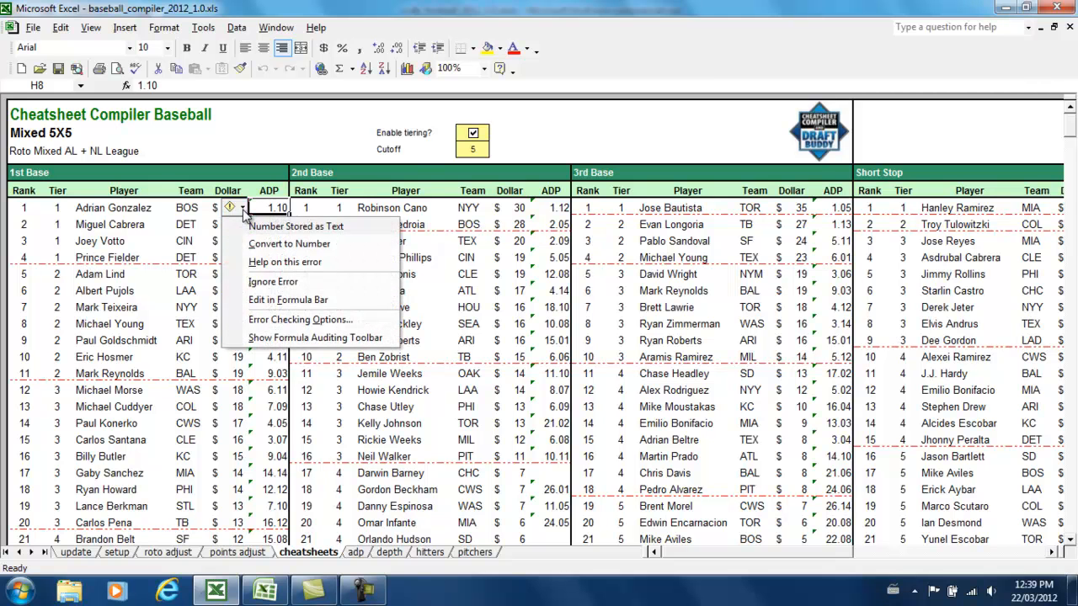
click(301, 319)
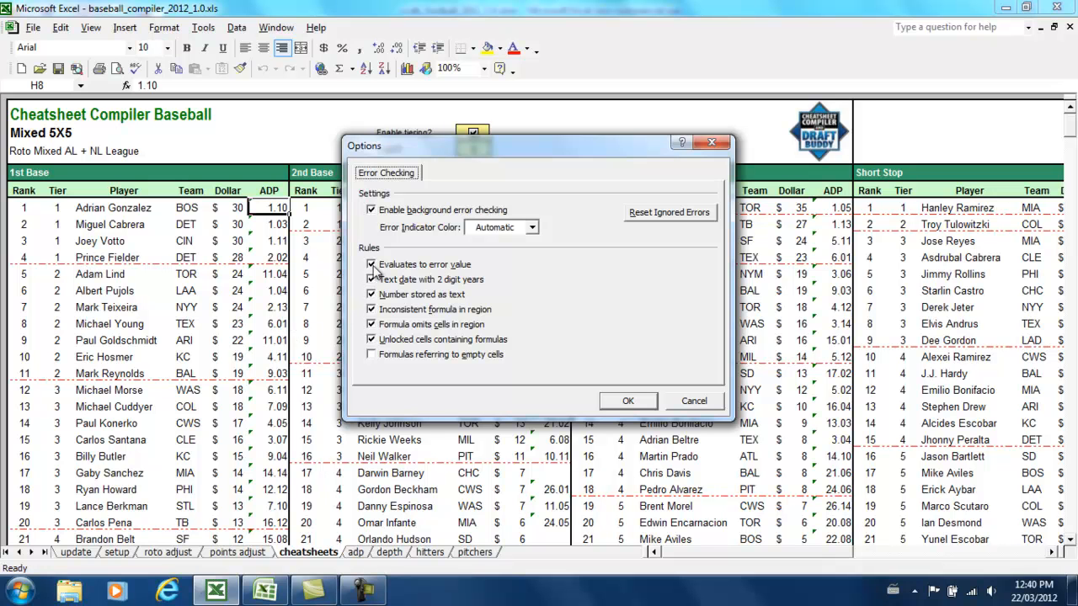
click(370, 278)
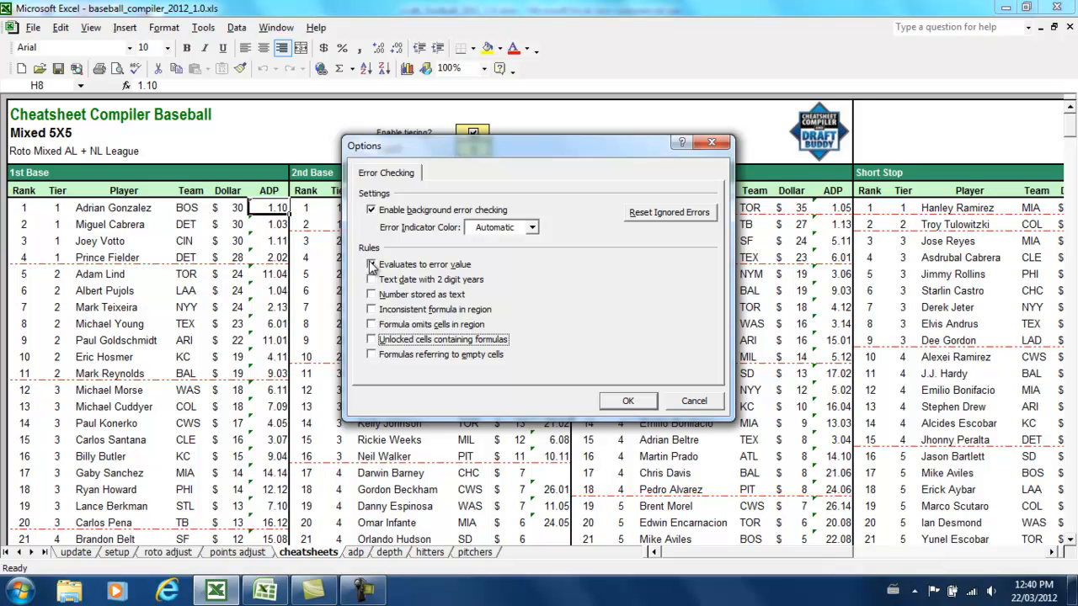
click(371, 265)
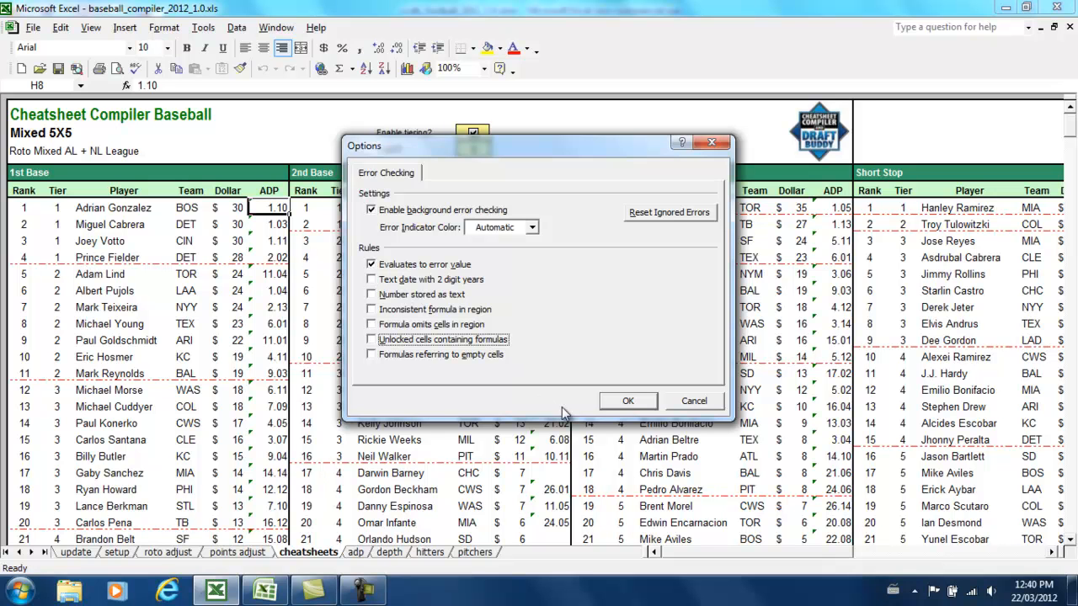
click(628, 400)
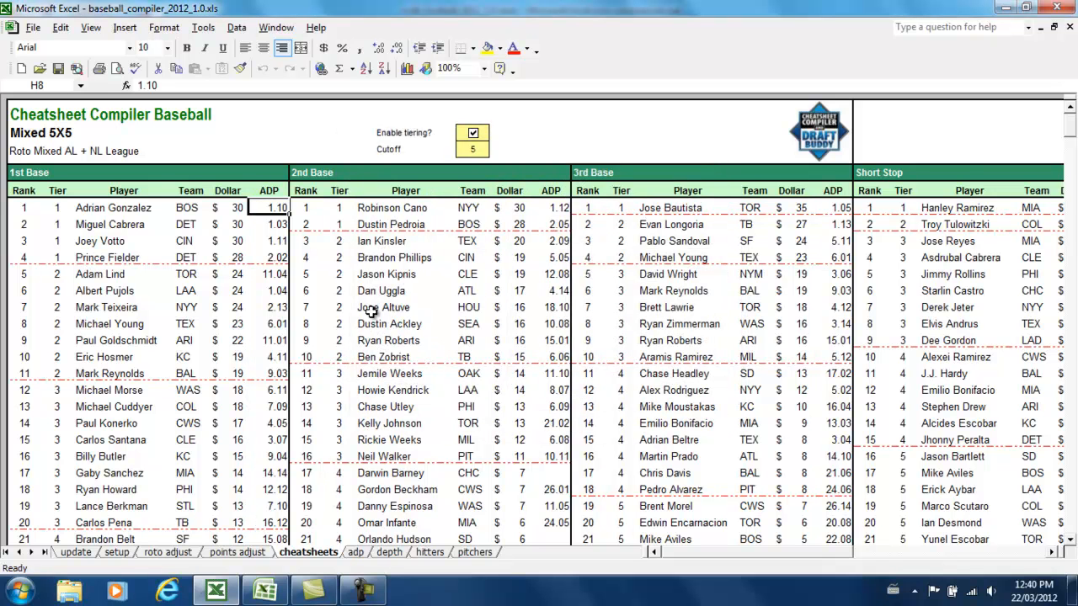
mouse_move(345, 290)
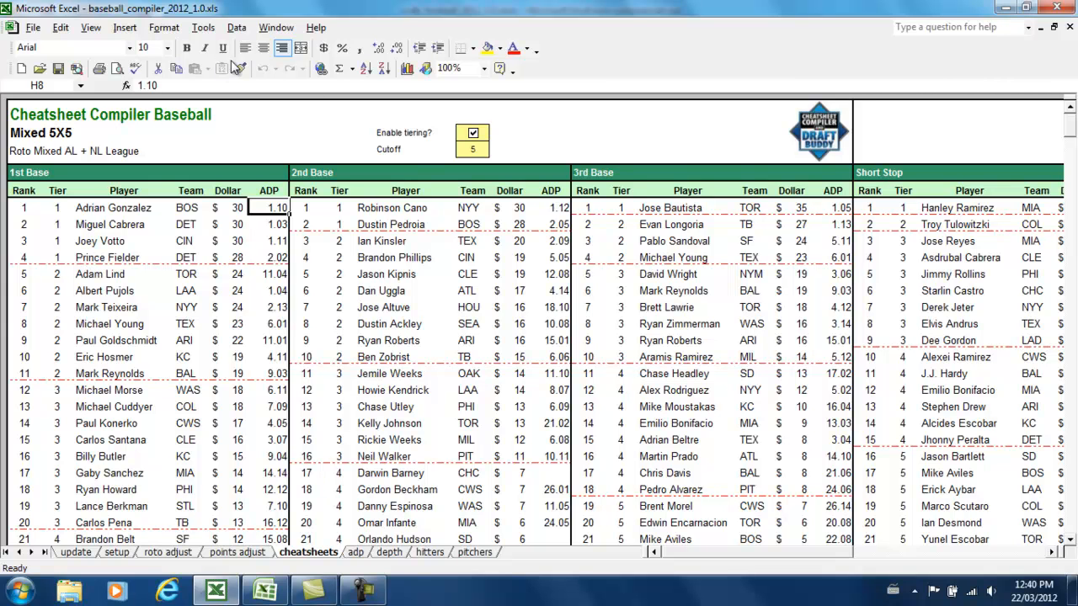
mouse_move(286, 100)
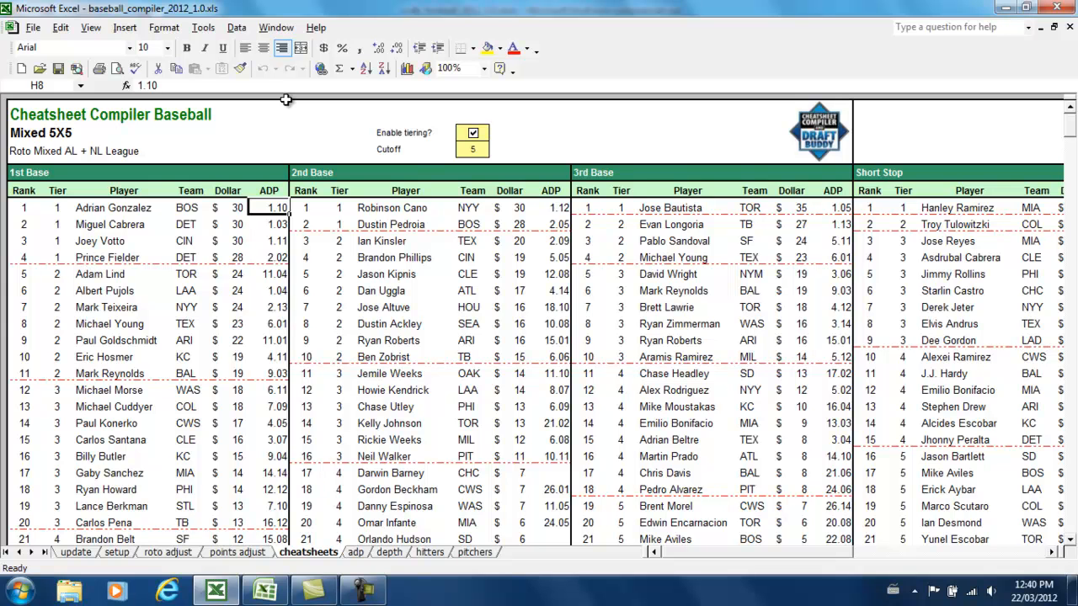
In Tools > Options, uncheck the remaining rule, keeping only 'Evaluates to error value'.
click(202, 27)
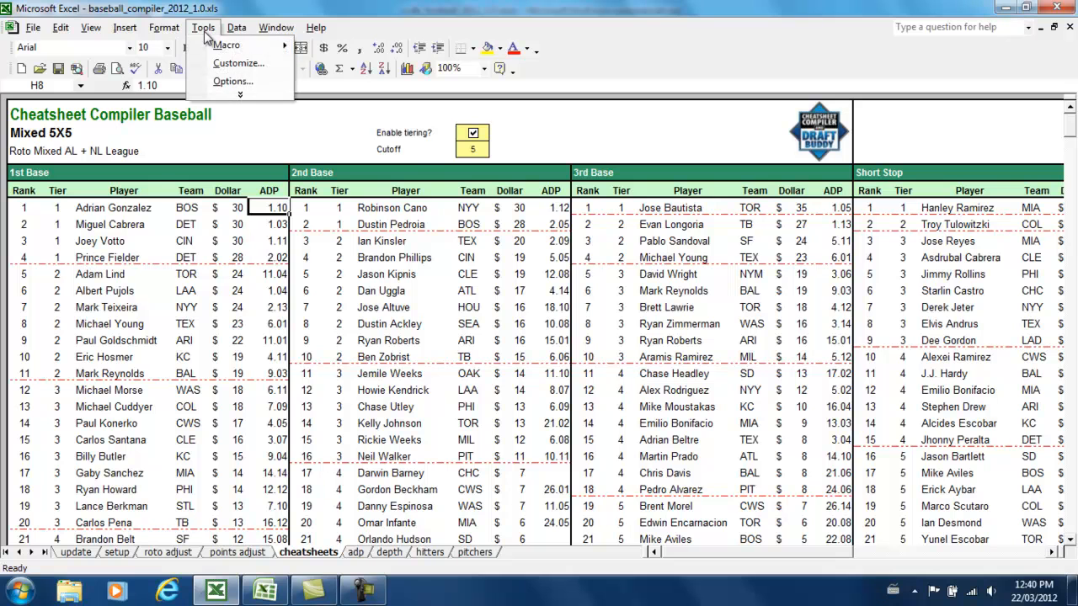
mouse_move(234, 81)
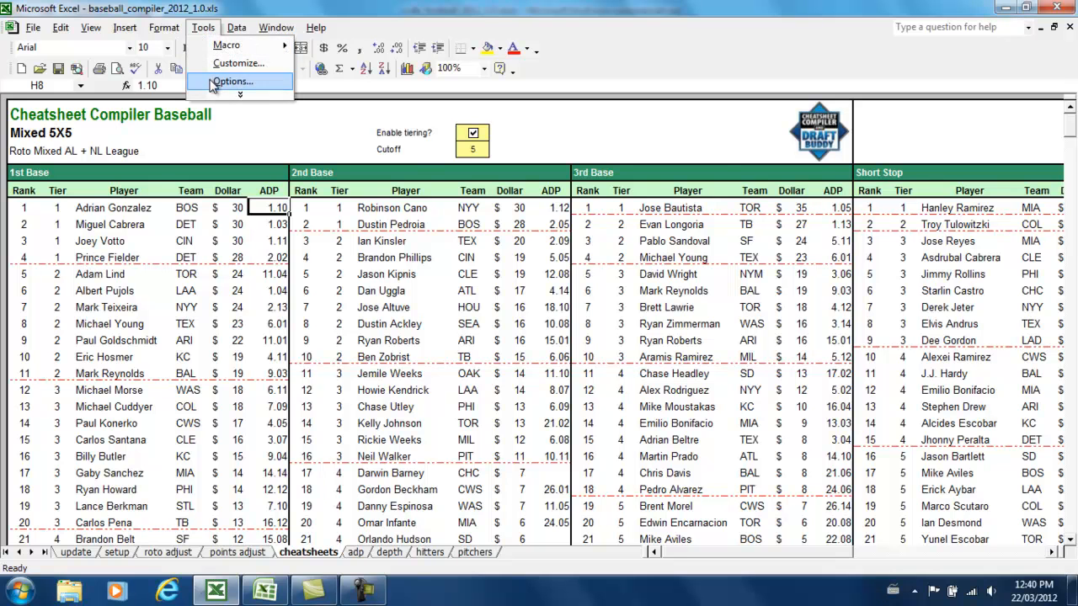
click(232, 81)
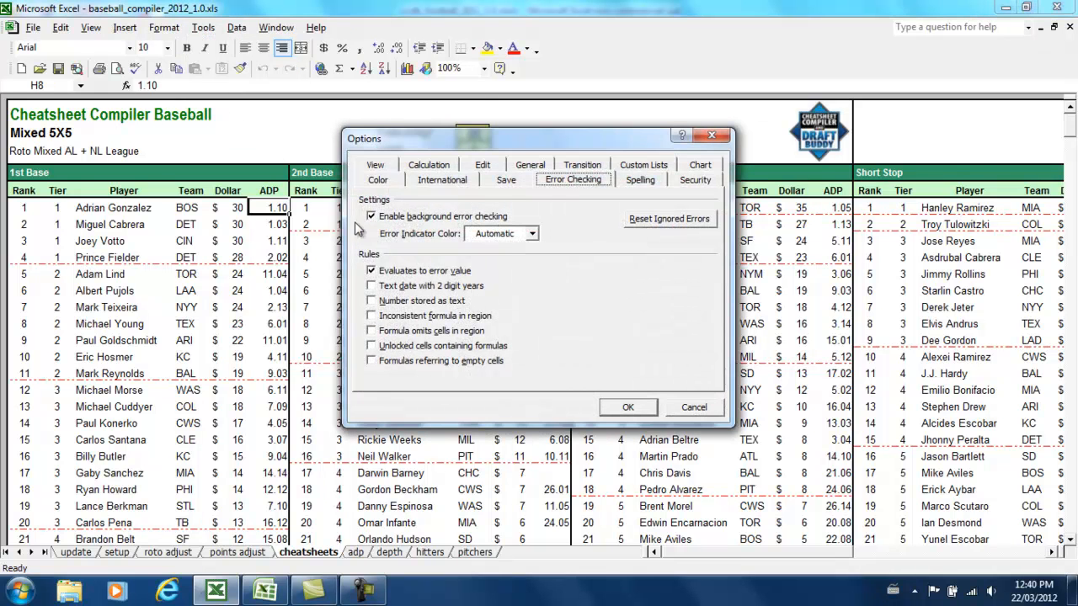
mouse_move(545, 195)
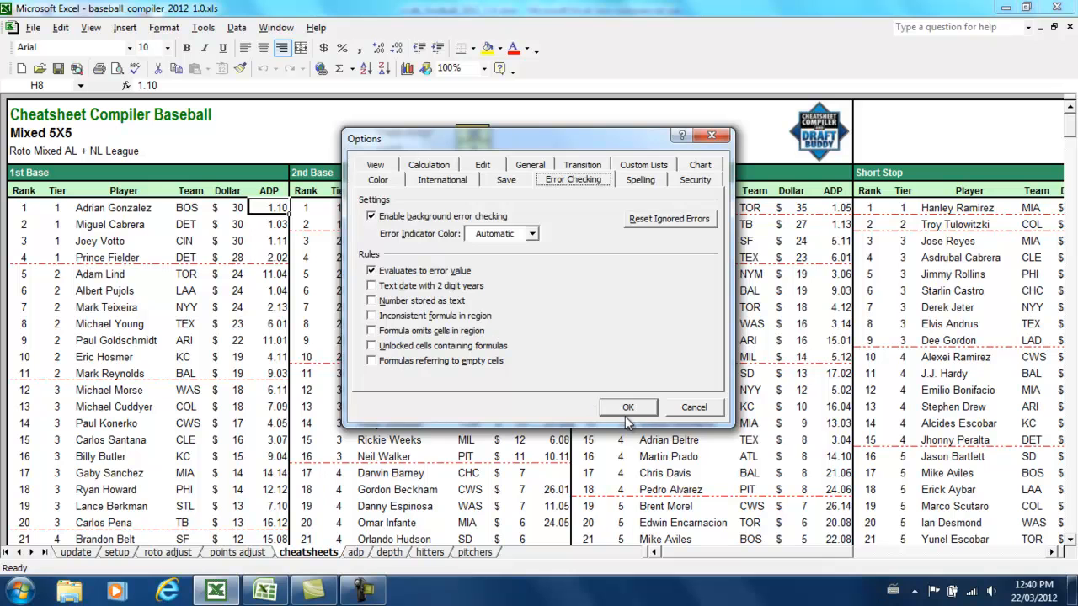
click(628, 407)
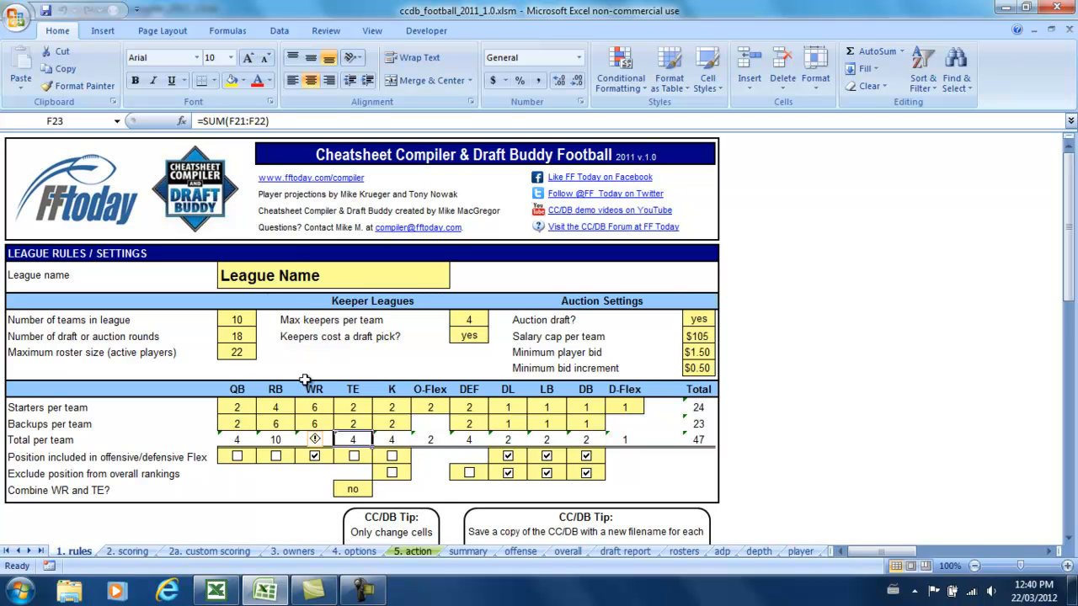
mouse_move(292, 210)
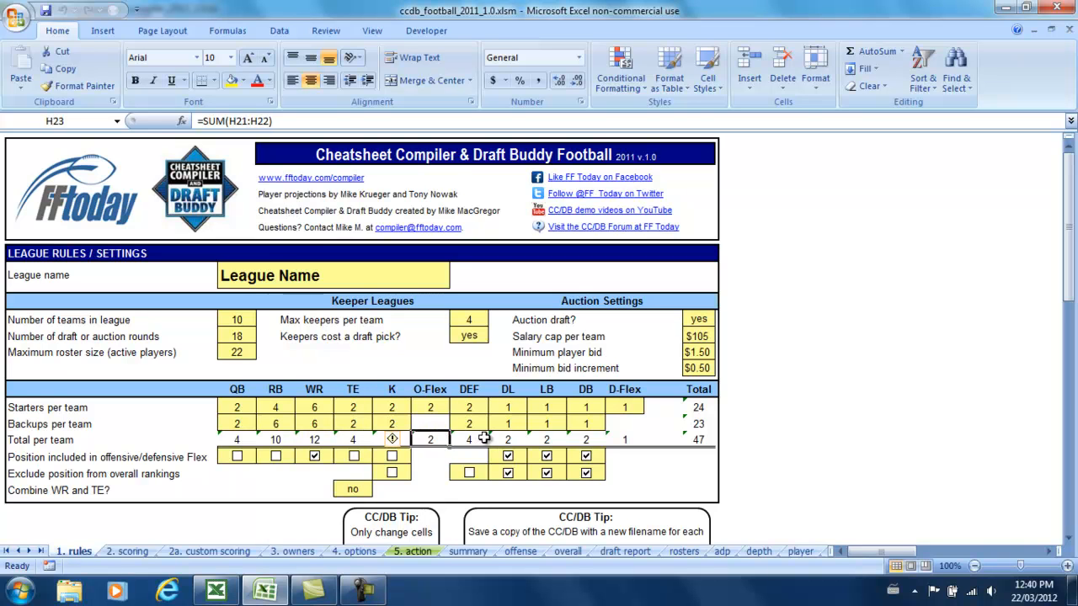
Select a total cell marked with a green error triangle in the football workbook.
click(352, 439)
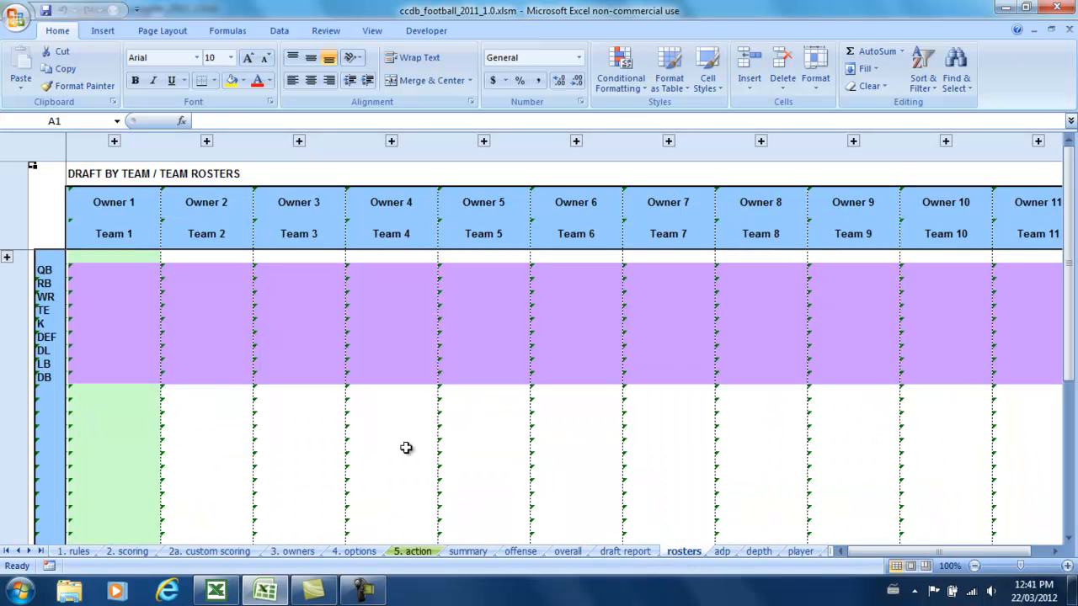
mouse_move(174, 282)
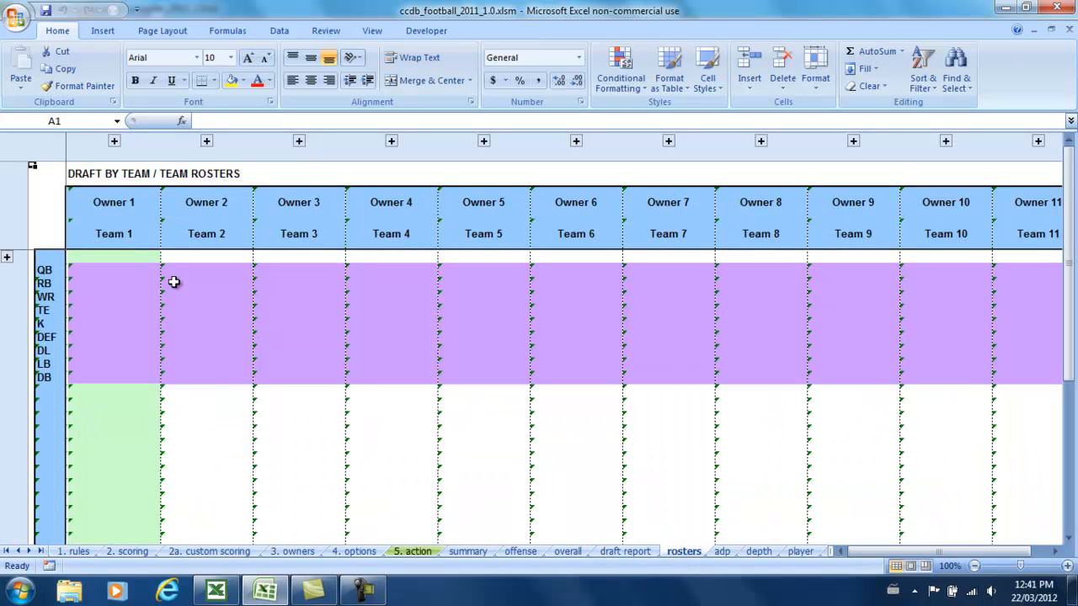
mouse_move(208, 333)
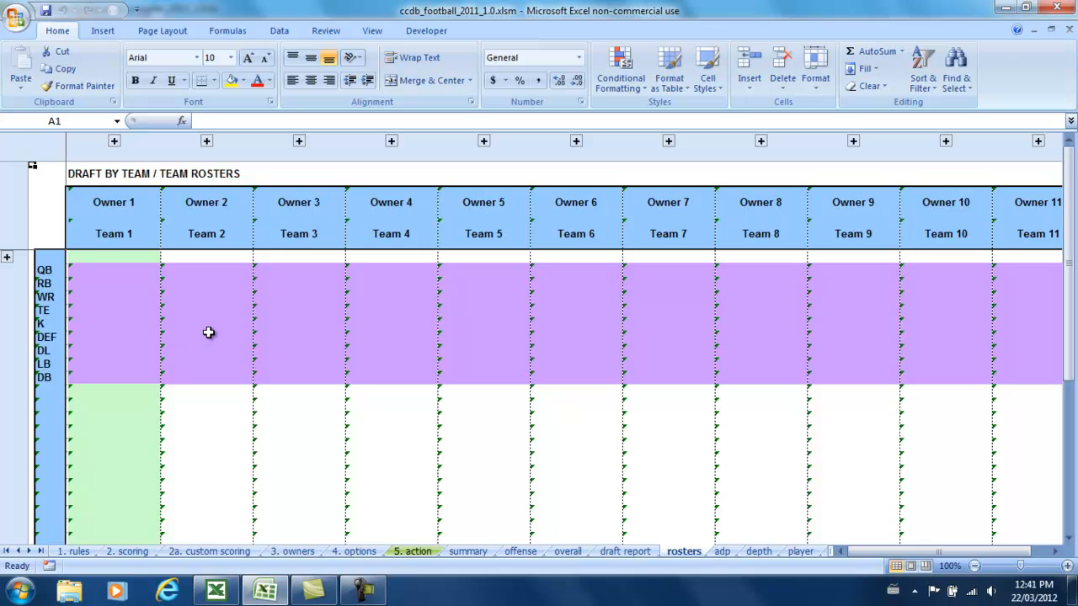
mouse_move(189, 269)
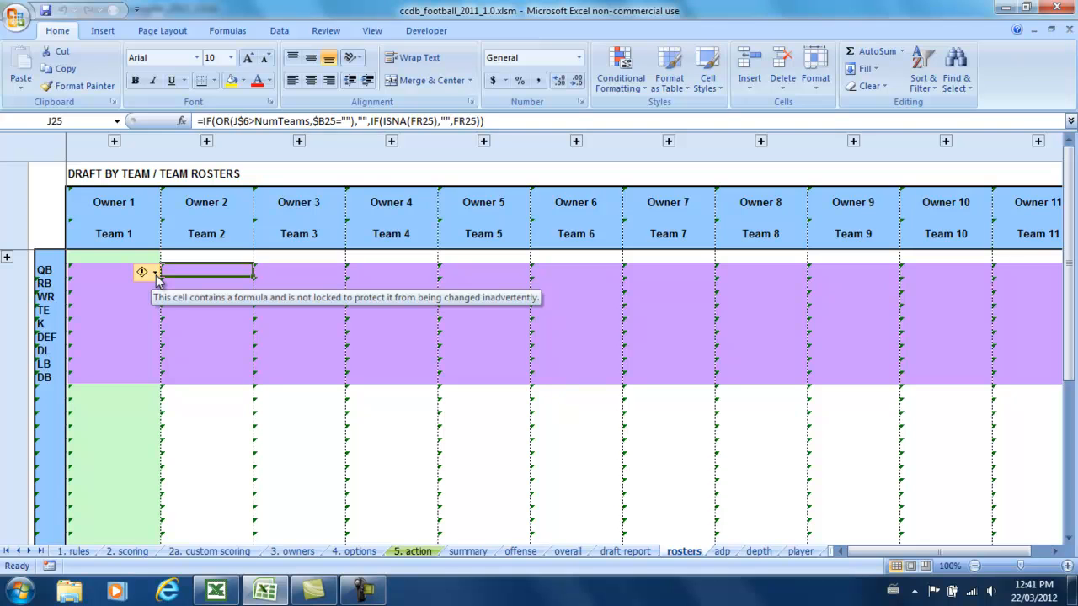
Uncheck 'Unlocked cells containing formulas' and 'Formulas referring to empty cells'.
click(143, 272)
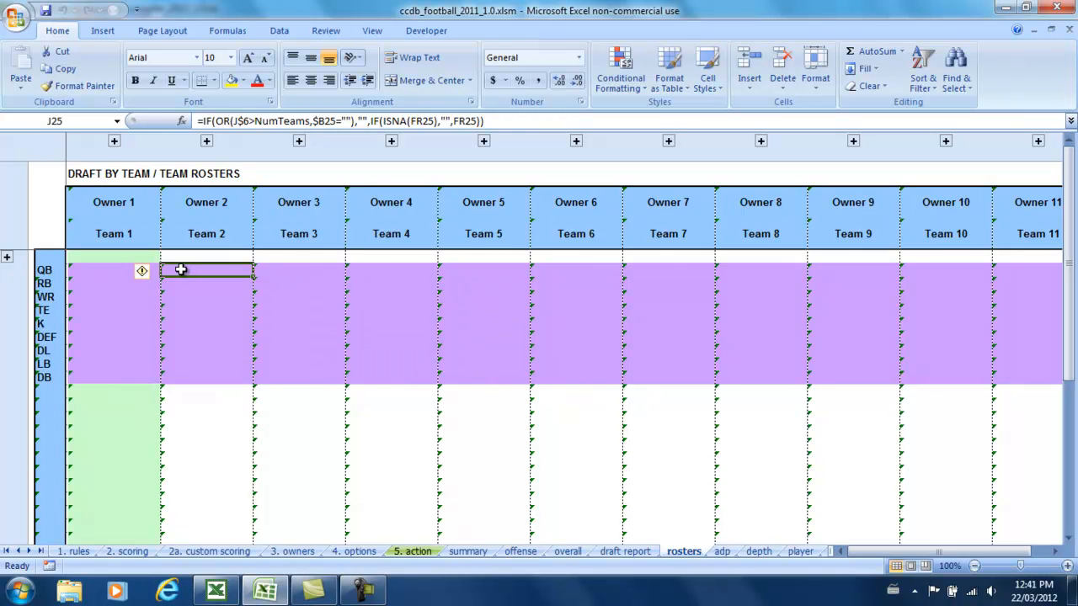
mouse_move(160, 274)
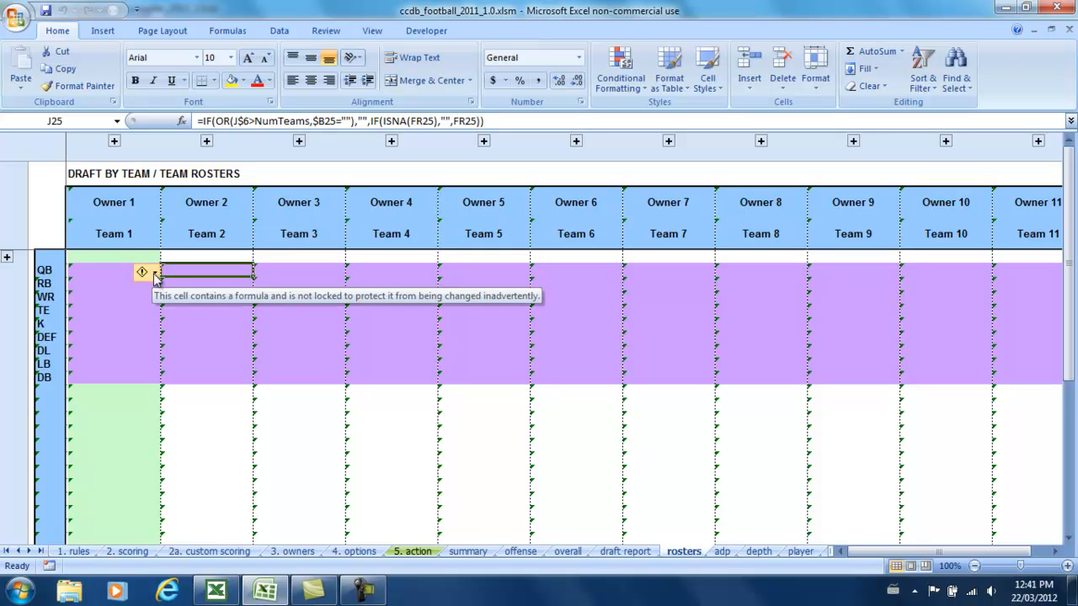
click(143, 273)
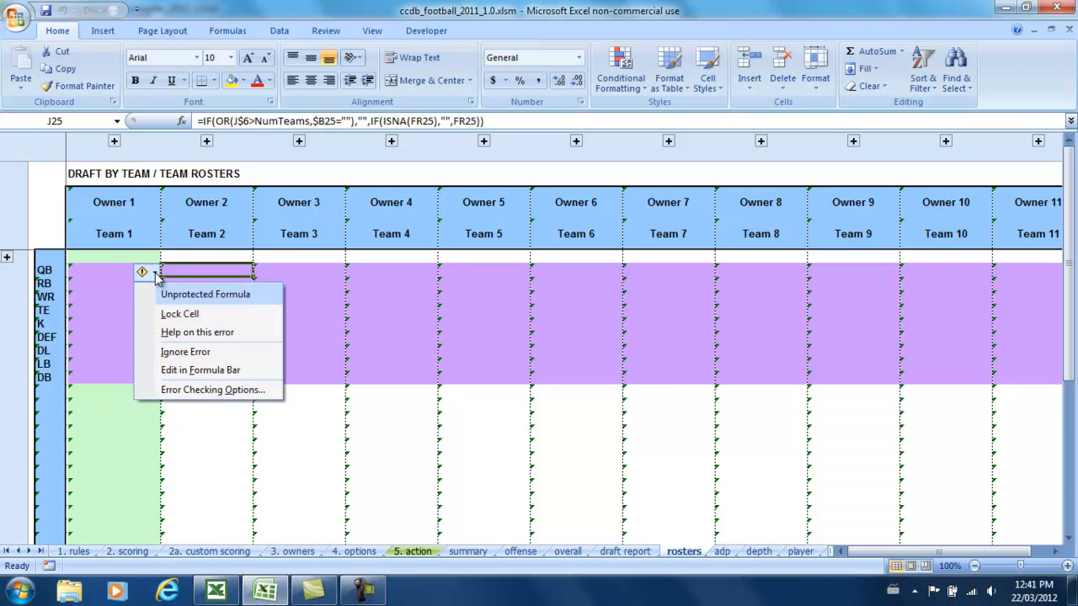
click(213, 389)
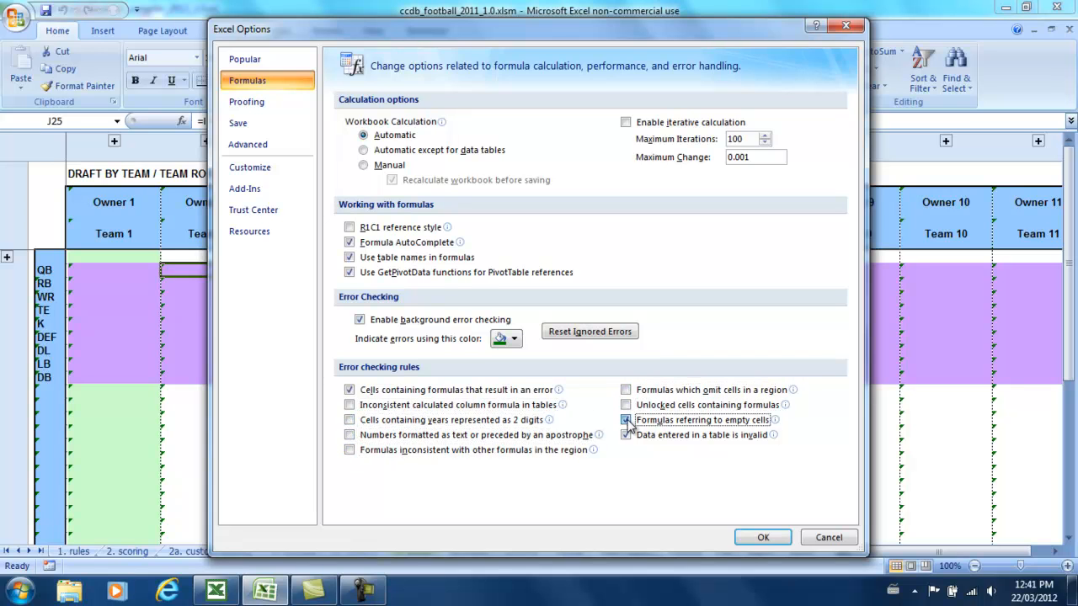
click(762, 537)
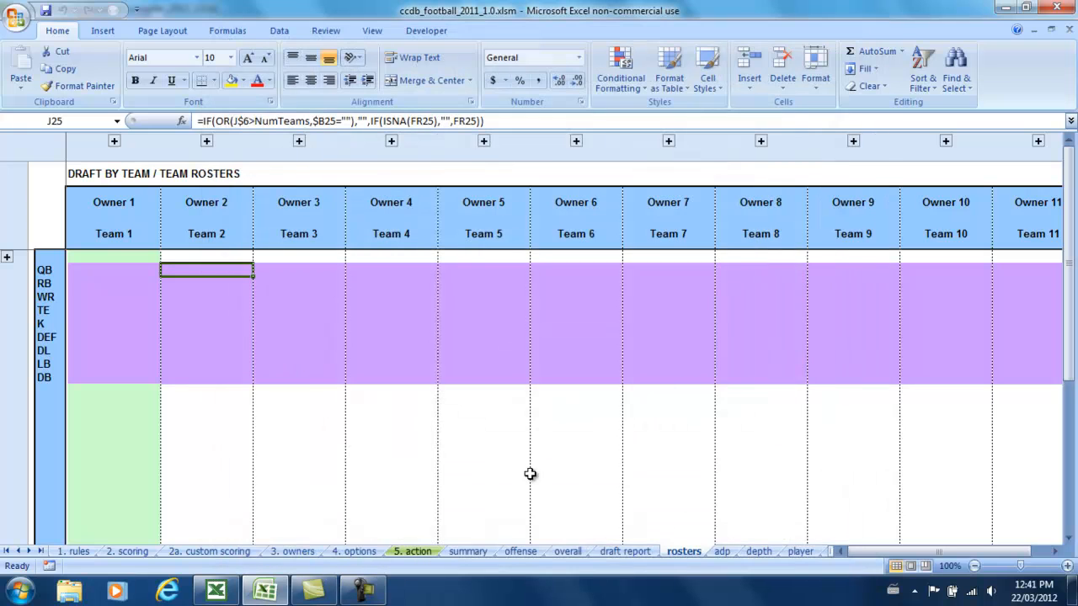
mouse_move(374, 412)
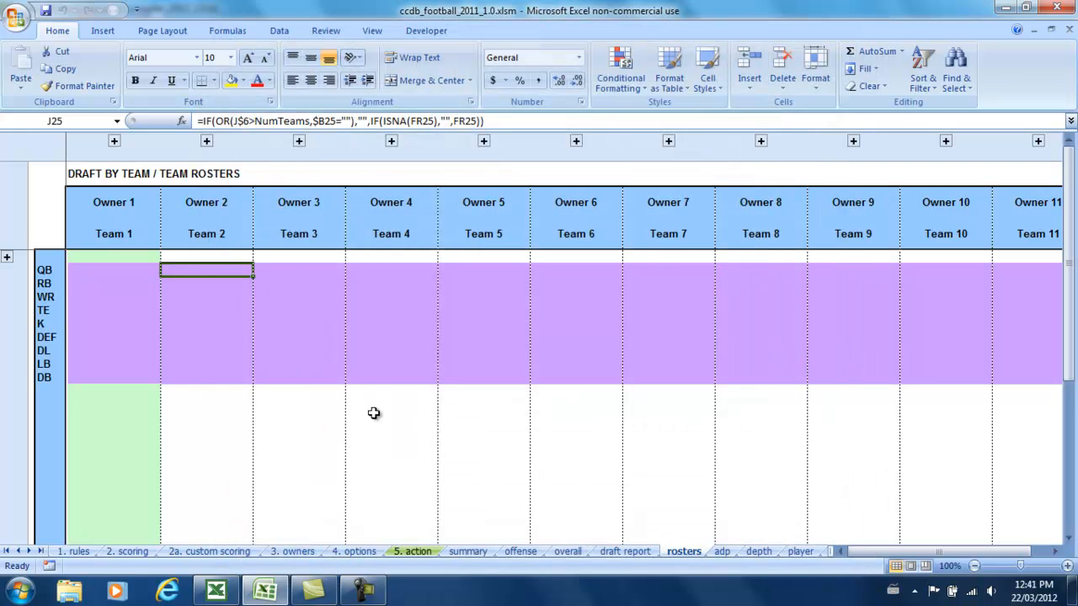
mouse_move(267, 315)
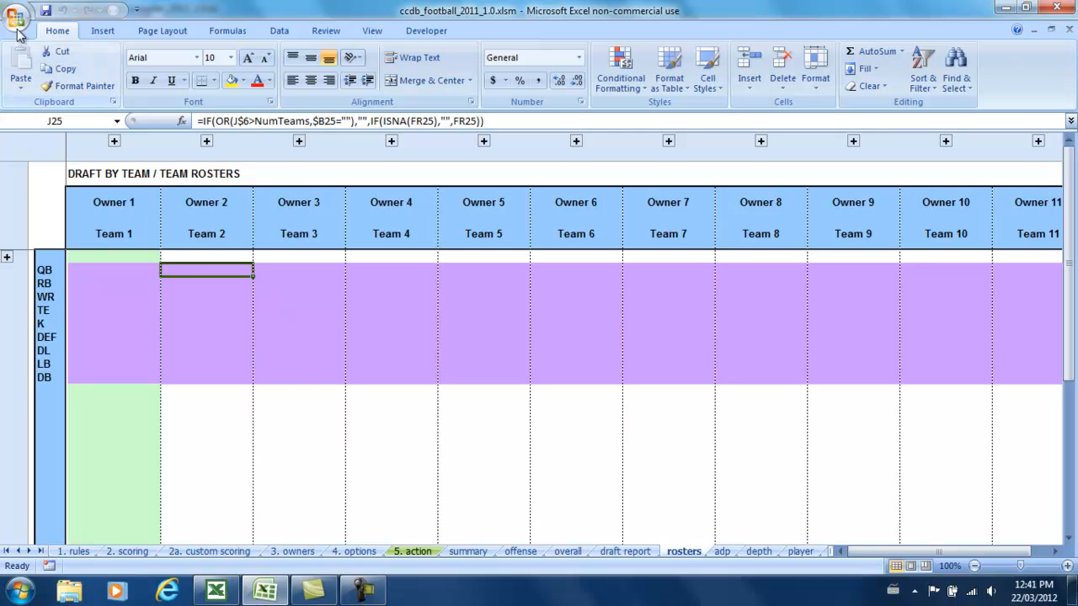
In Excel Options > Formulas, uncheck 'Data entered in a table is invalid'.
click(17, 19)
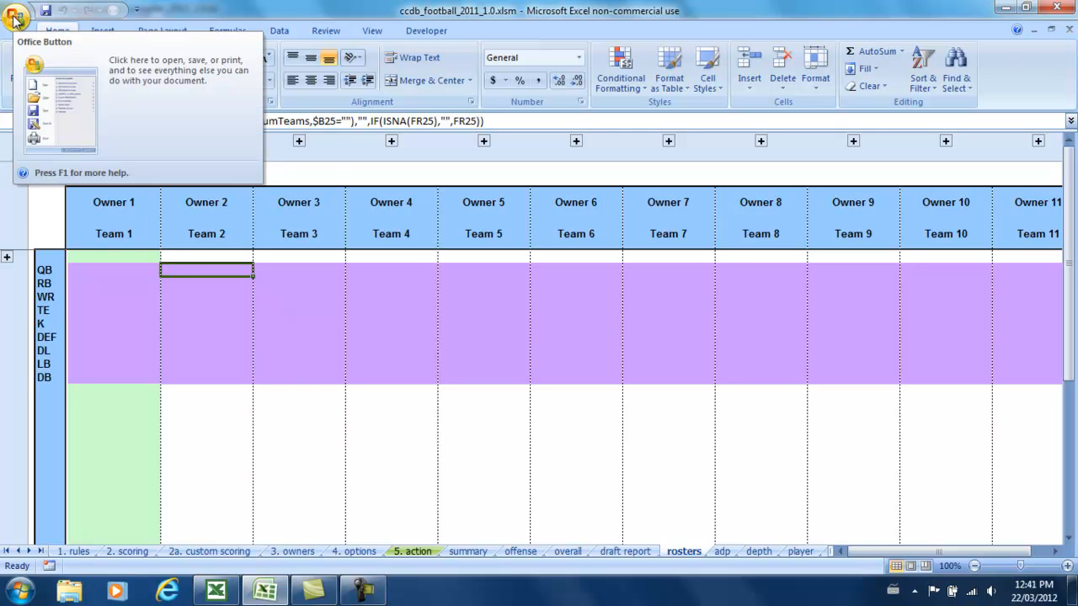
click(16, 17)
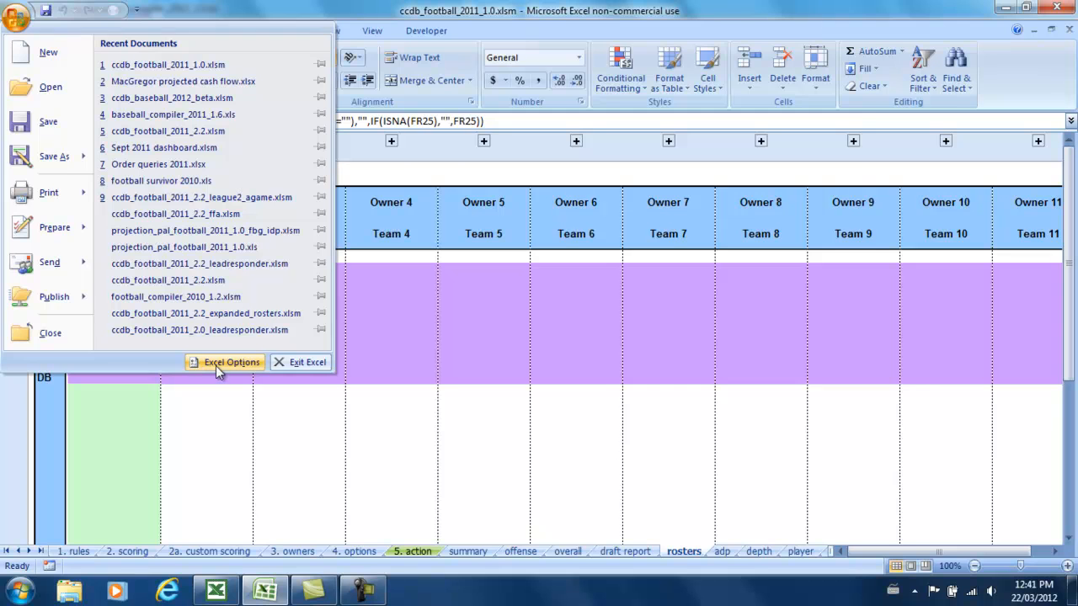
click(231, 362)
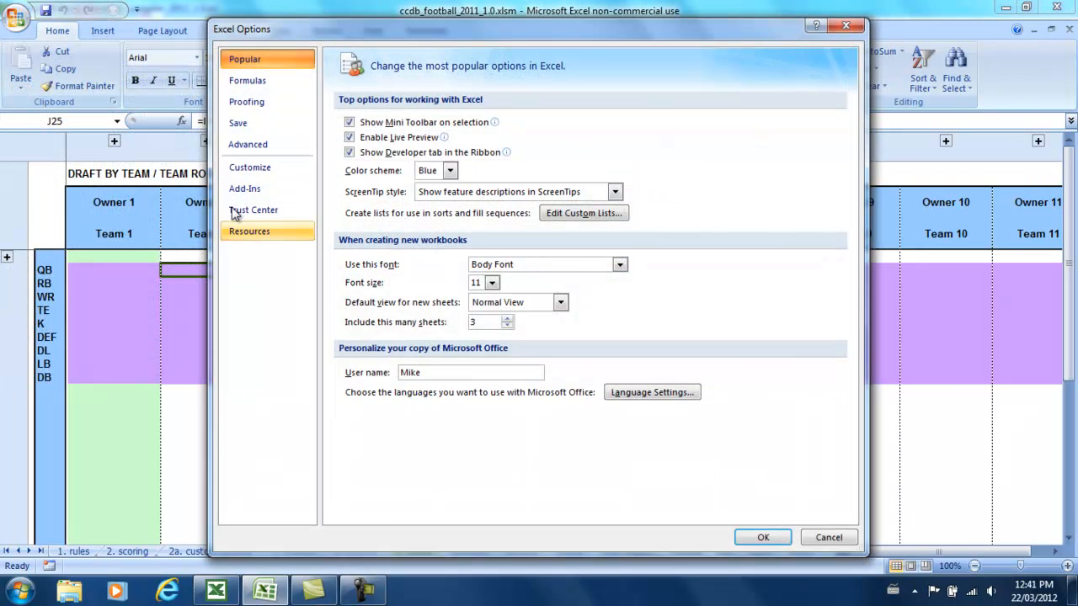
click(247, 80)
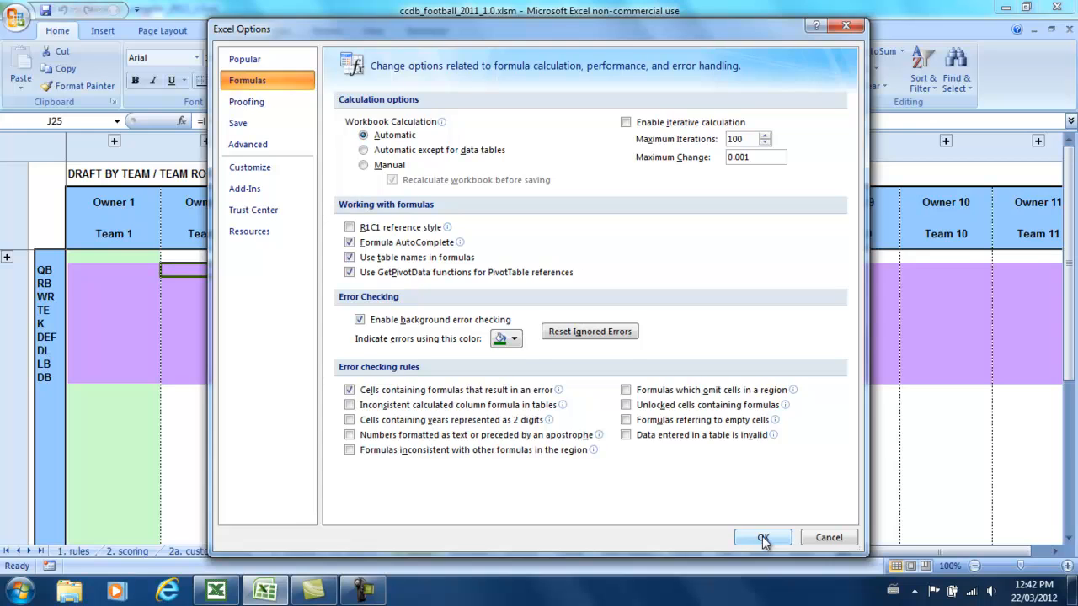
click(762, 537)
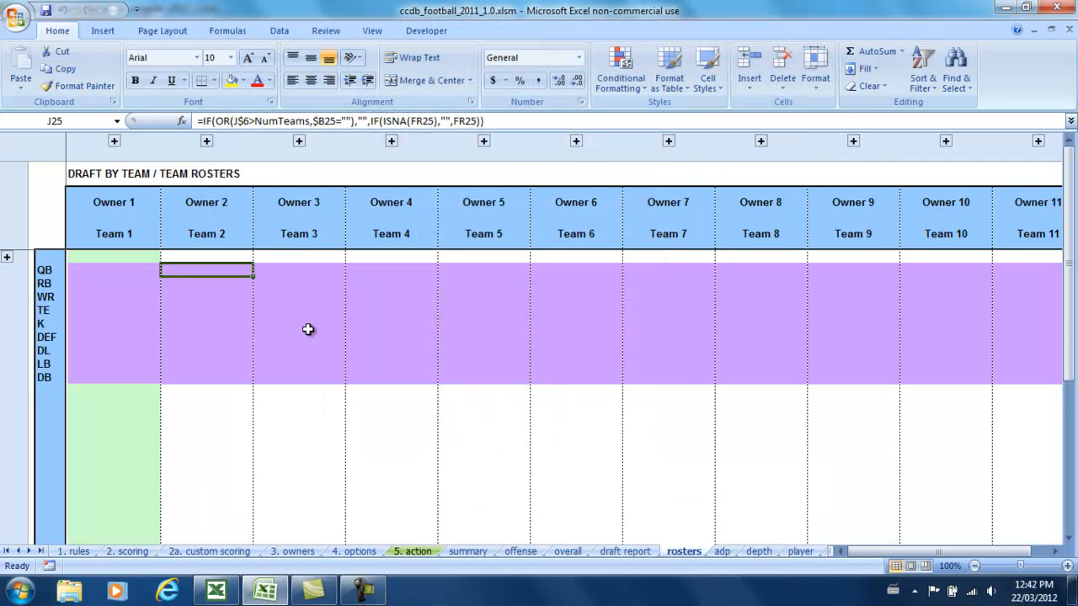